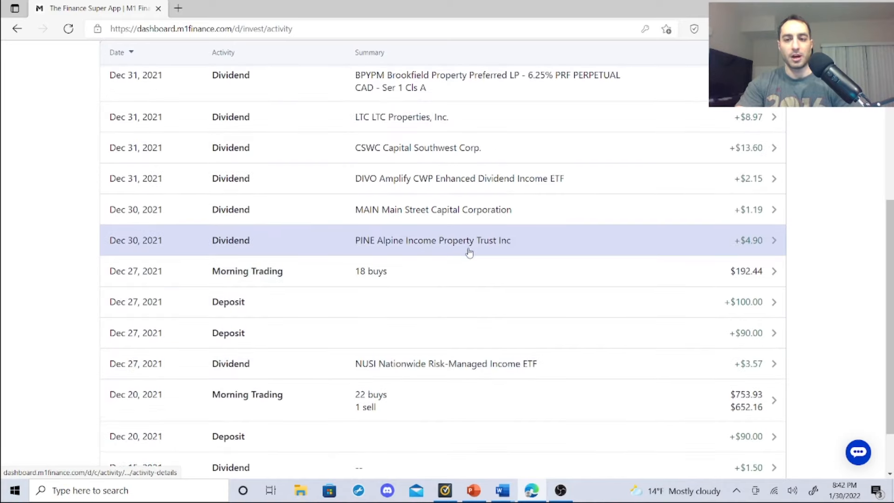
pyautogui.moveTo(463, 257)
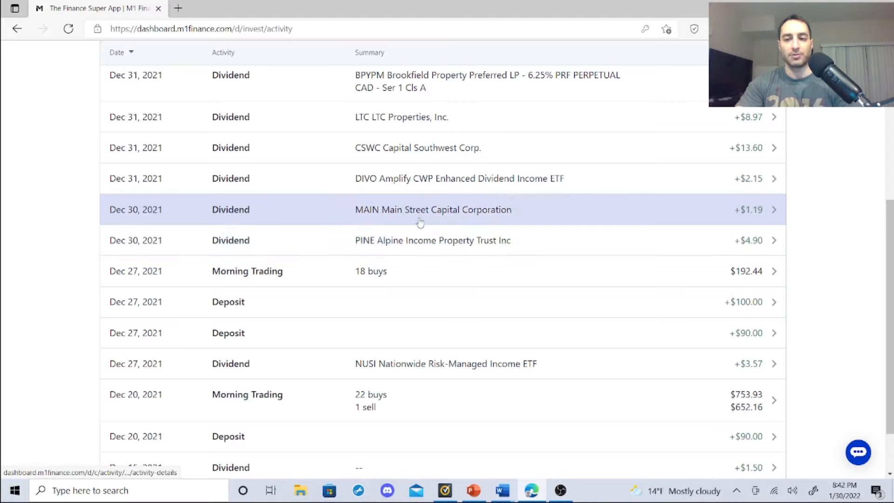
pyautogui.moveTo(417, 188)
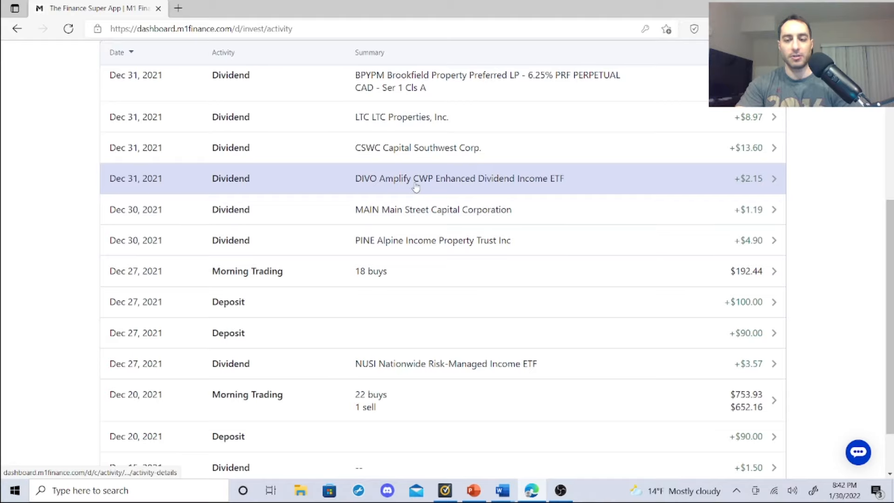
pyautogui.moveTo(408, 162)
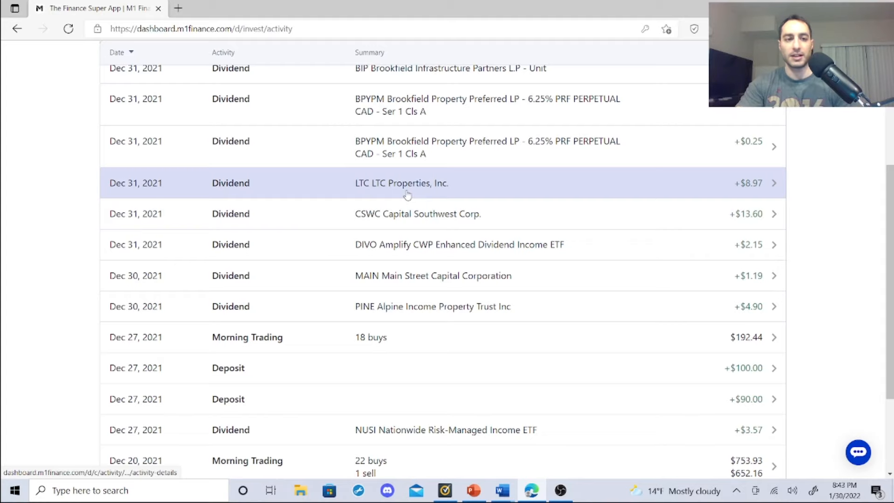
pyautogui.scroll(-3)
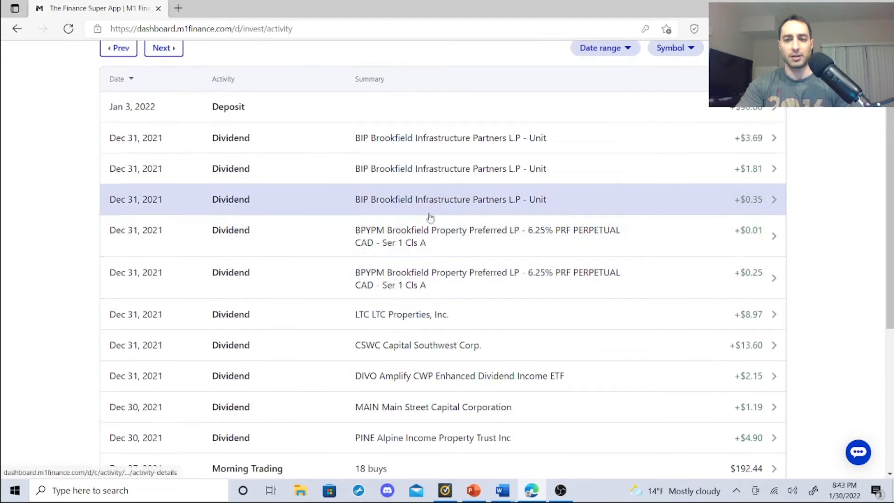
pyautogui.moveTo(435, 192)
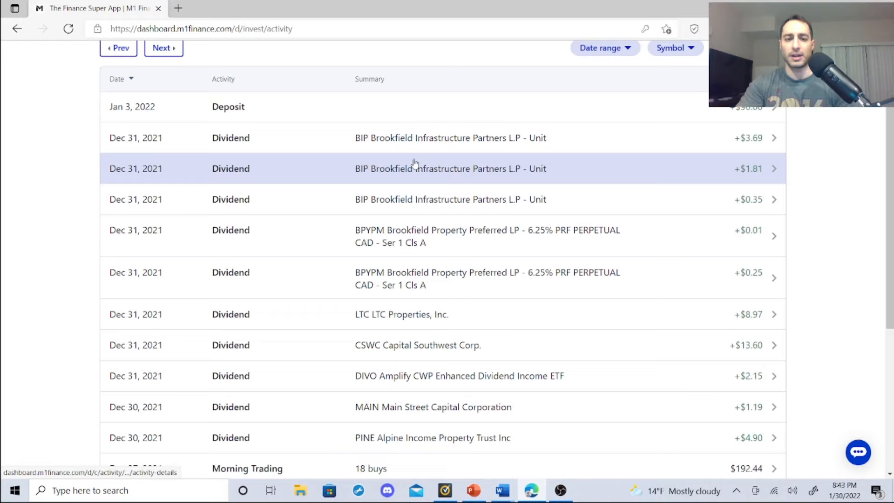
pyautogui.moveTo(419, 166)
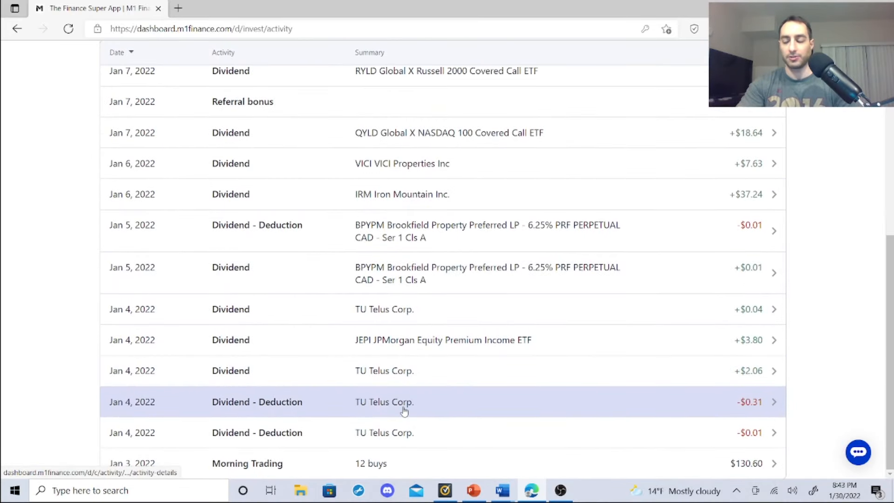
pyautogui.moveTo(414, 432)
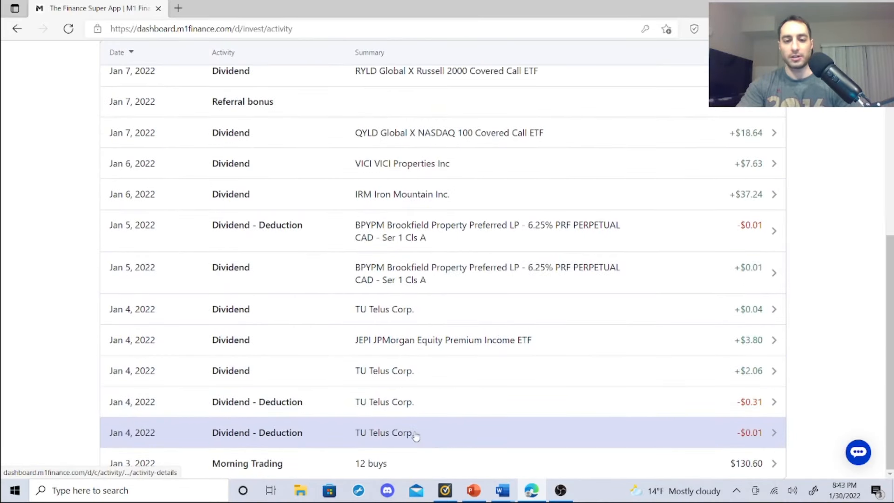
pyautogui.moveTo(416, 402)
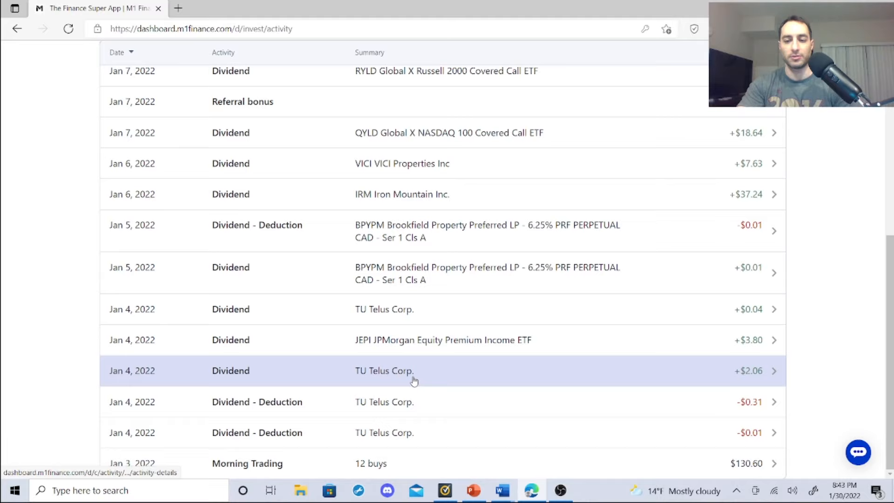
pyautogui.moveTo(410, 380)
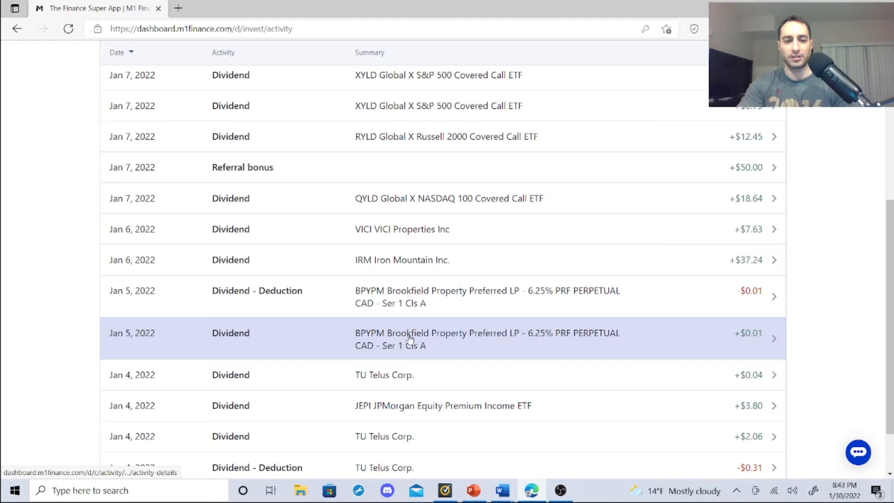
pyautogui.moveTo(402, 337)
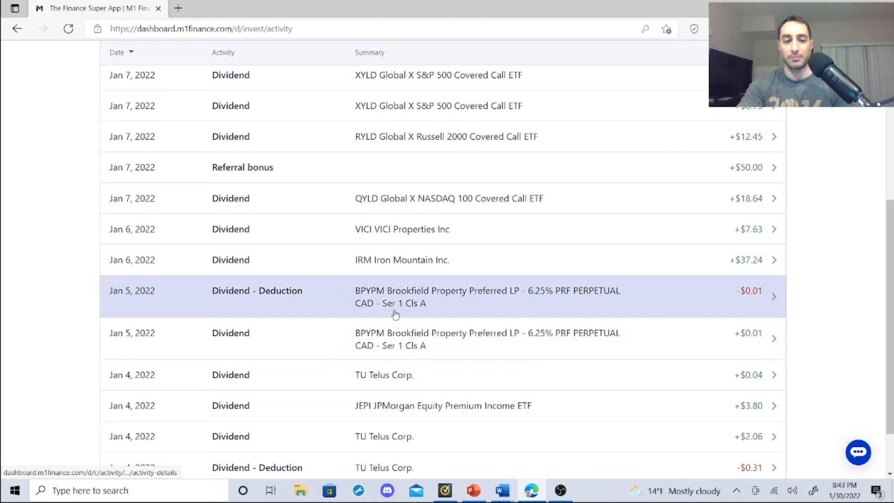
pyautogui.moveTo(408, 269)
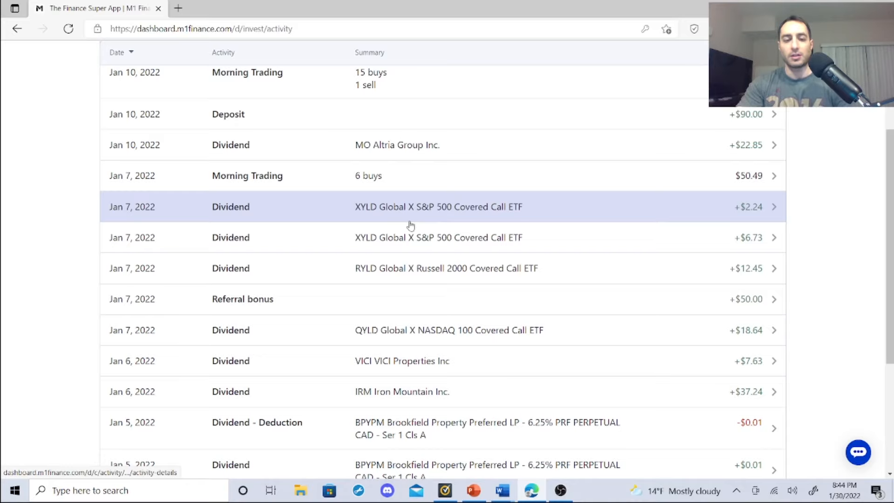
pyautogui.moveTo(409, 329)
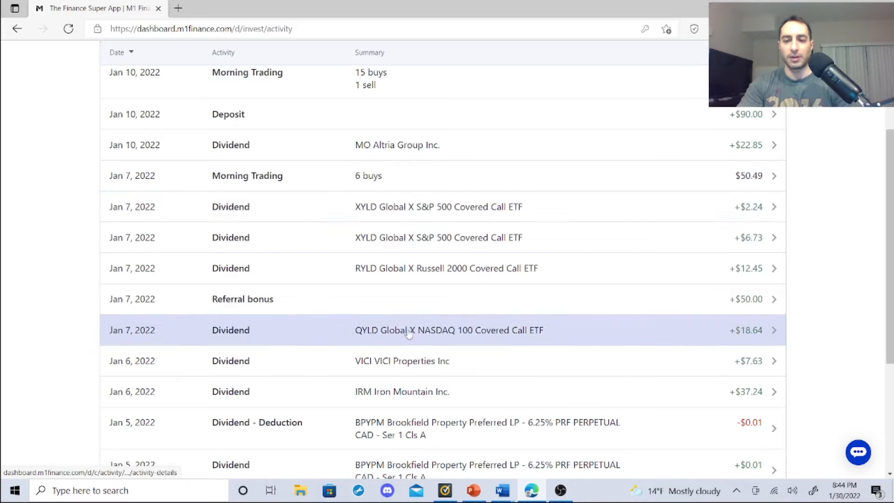
pyautogui.moveTo(408, 238)
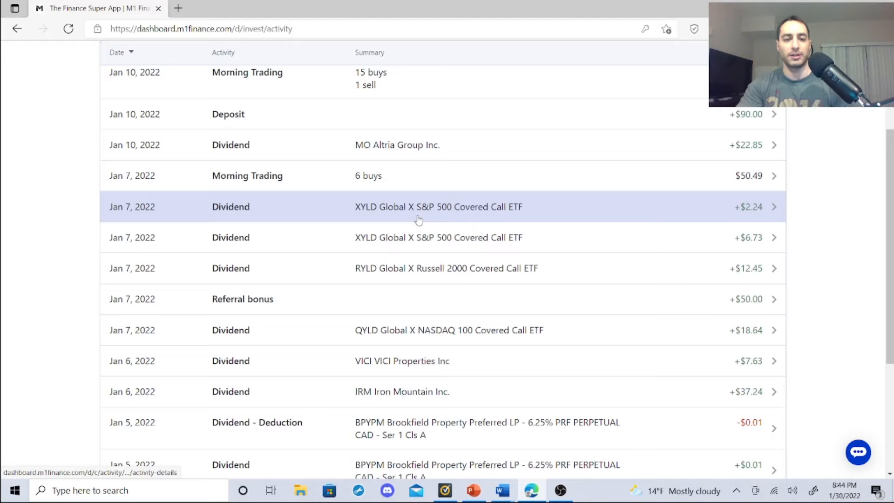
pyautogui.moveTo(425, 330)
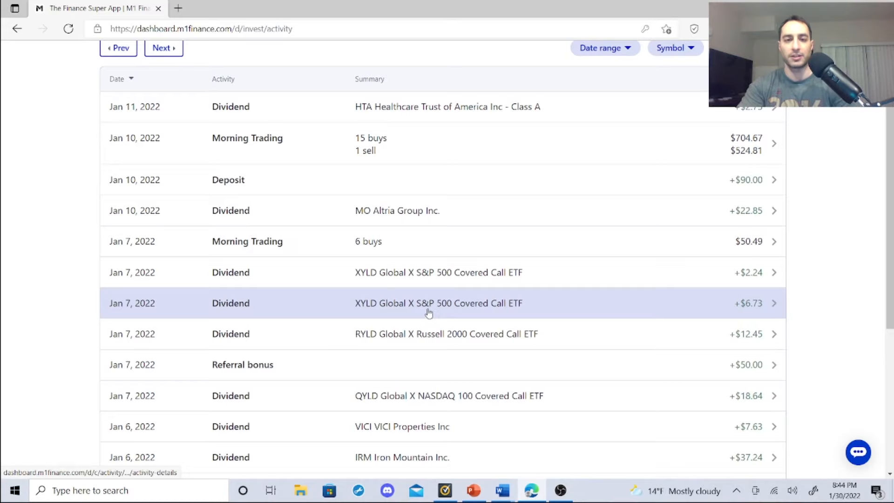
pyautogui.moveTo(438, 223)
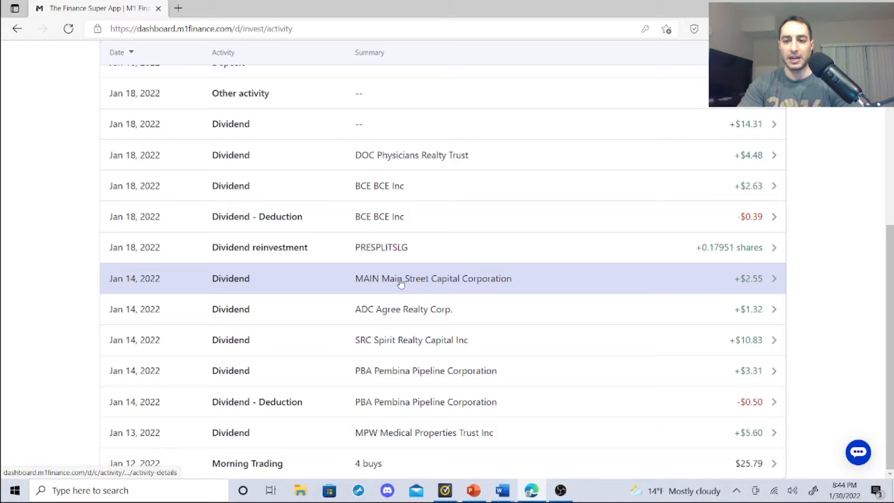
pyautogui.moveTo(403, 217)
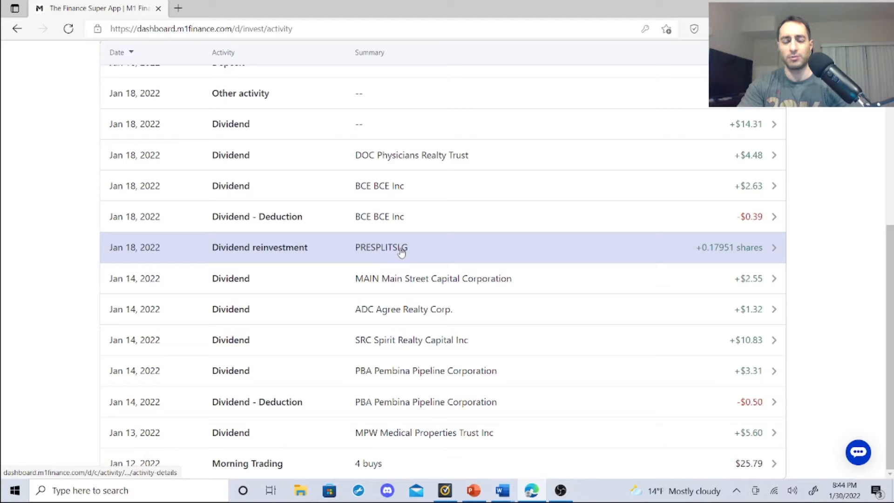
pyautogui.moveTo(401, 253)
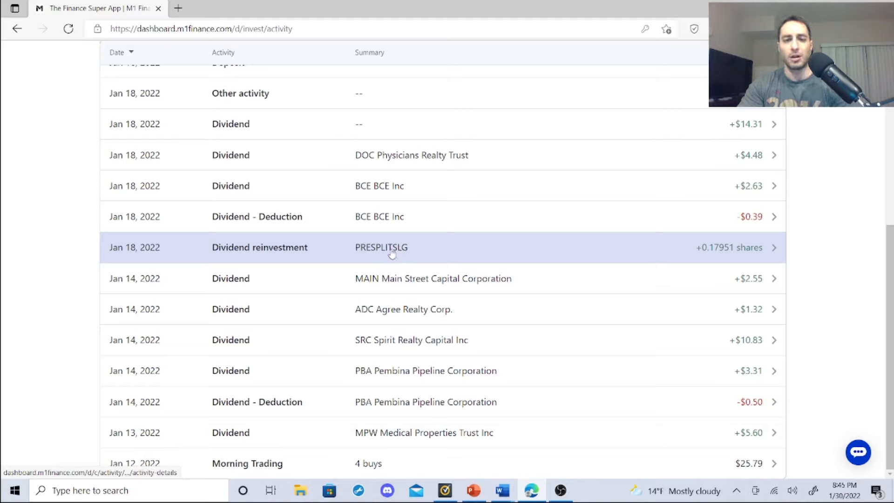
pyautogui.moveTo(386, 216)
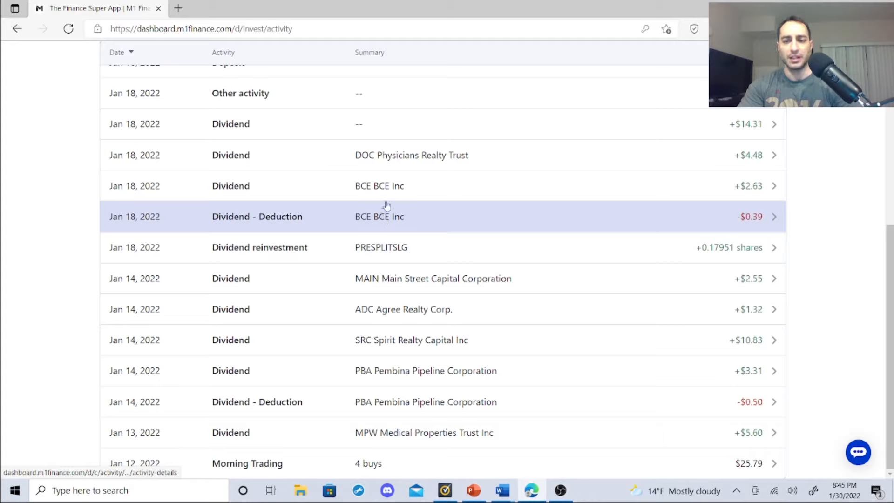
pyautogui.moveTo(385, 185)
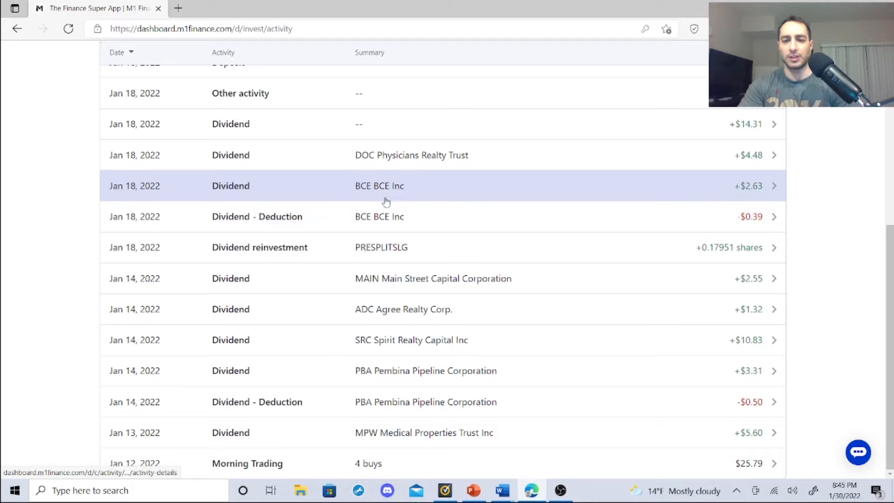
pyautogui.moveTo(390, 193)
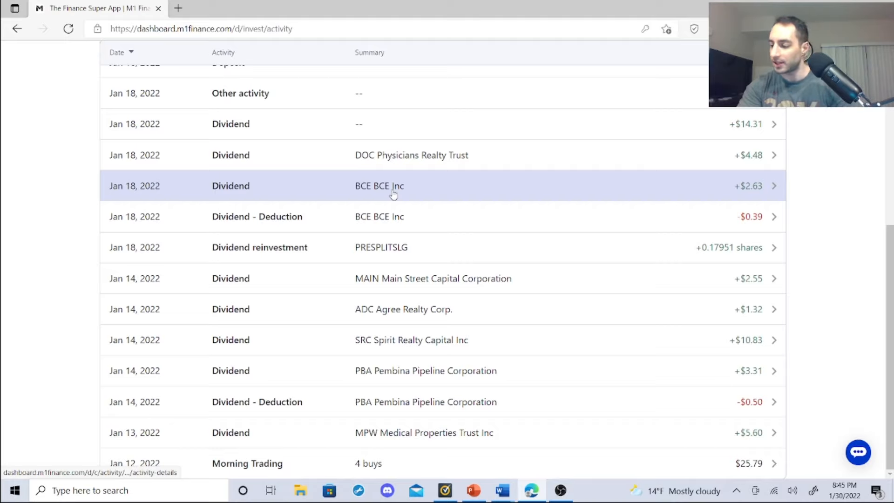
pyautogui.moveTo(393, 156)
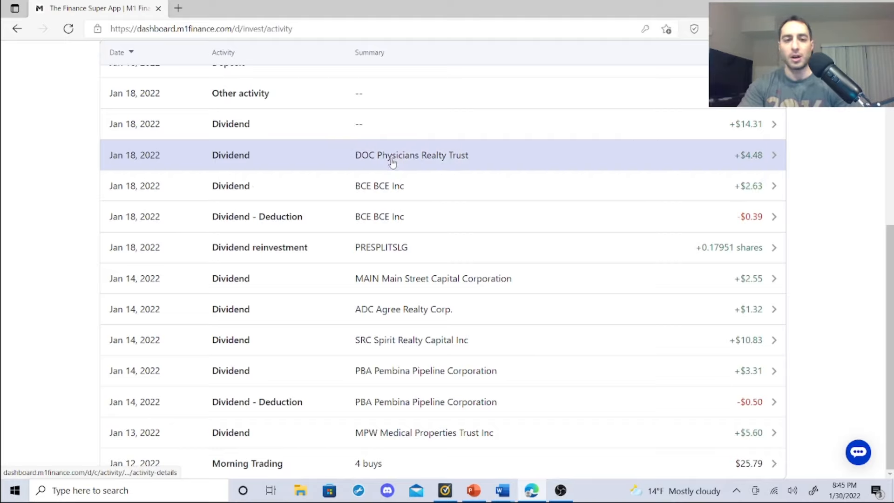
pyautogui.moveTo(417, 185)
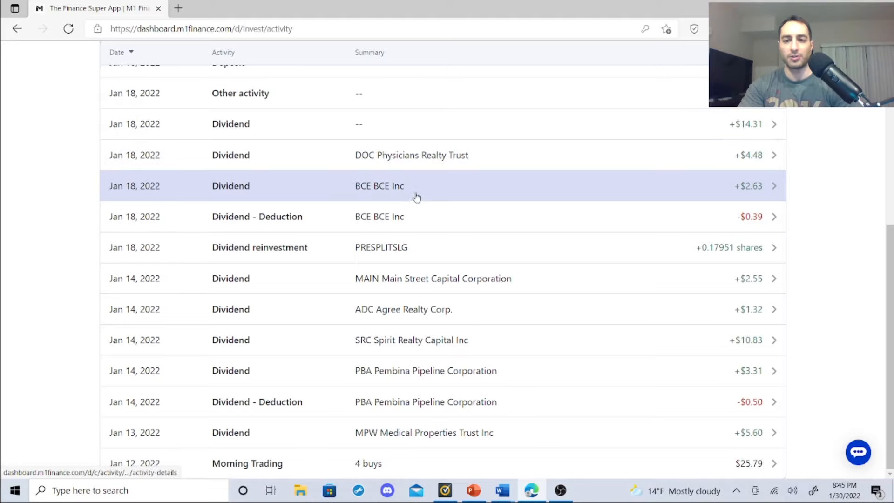
pyautogui.scroll(3)
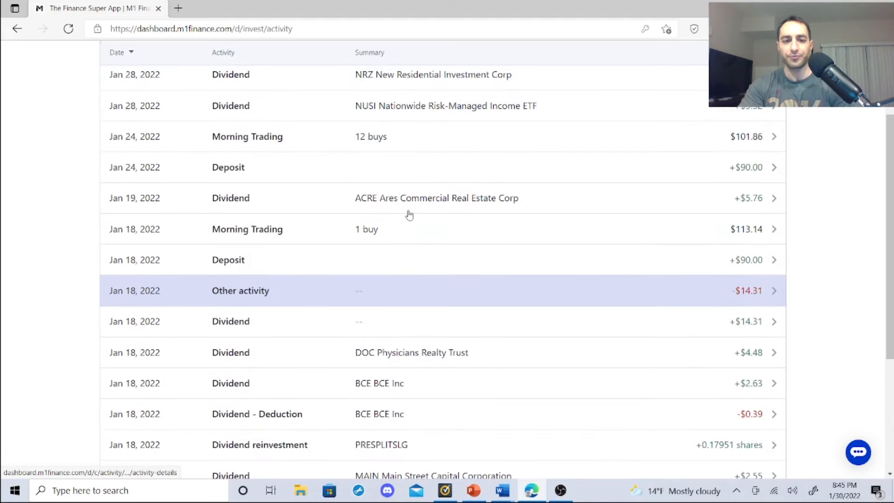
pyautogui.moveTo(397, 197)
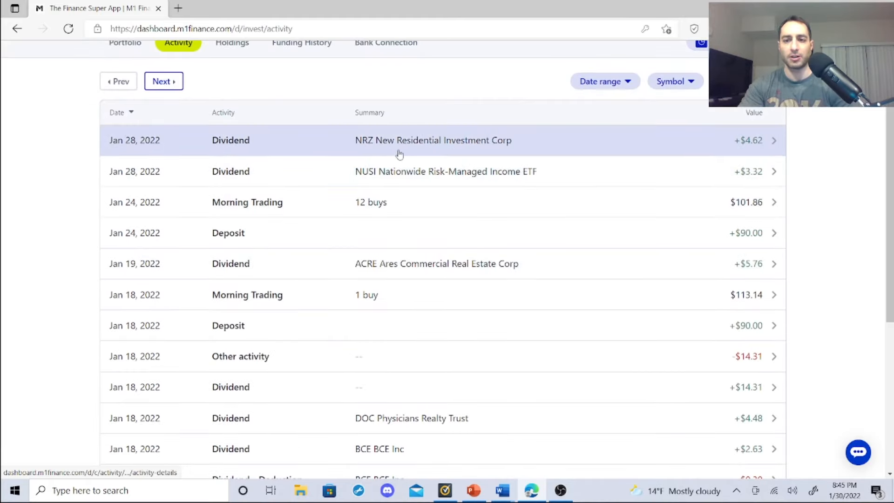
pyautogui.scroll(-3)
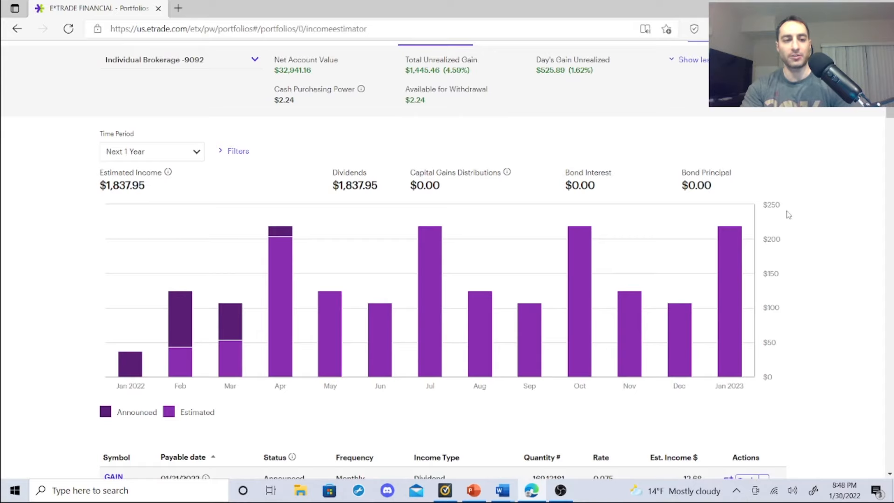
pyautogui.scroll(-3)
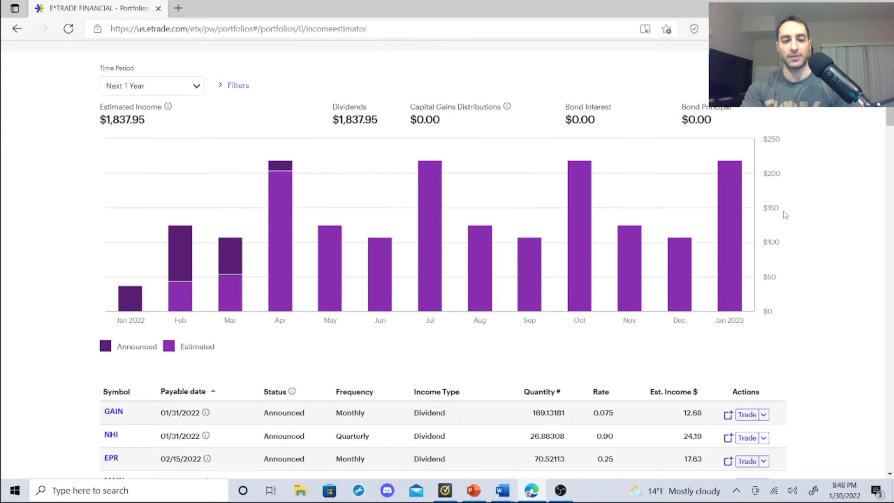
pyautogui.scroll(-3)
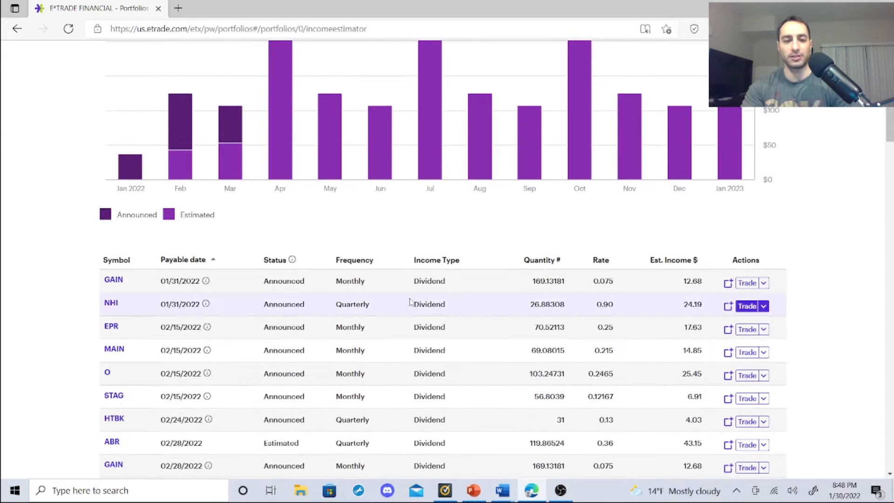
pyautogui.moveTo(265, 294)
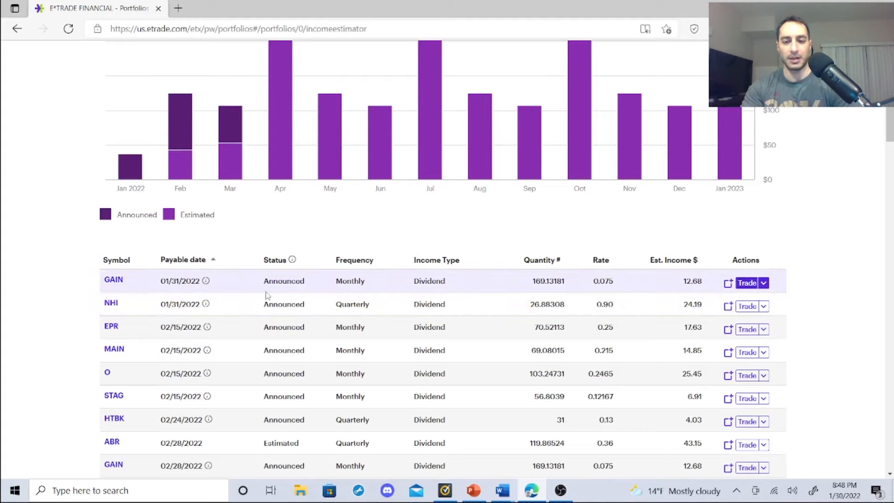
pyautogui.moveTo(300, 327)
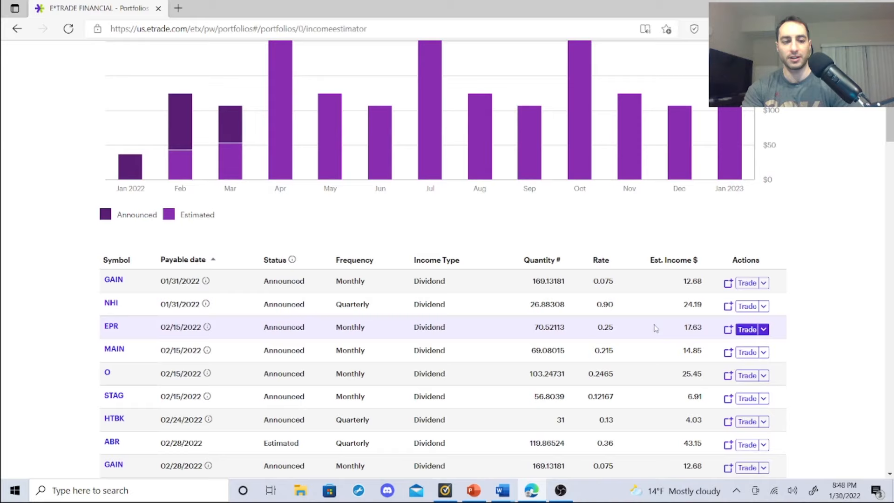
pyautogui.moveTo(706, 376)
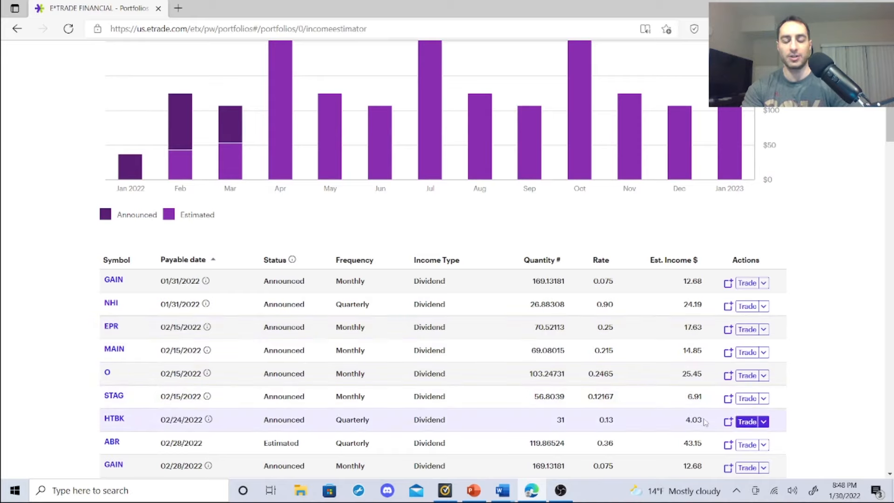
pyautogui.moveTo(397, 417)
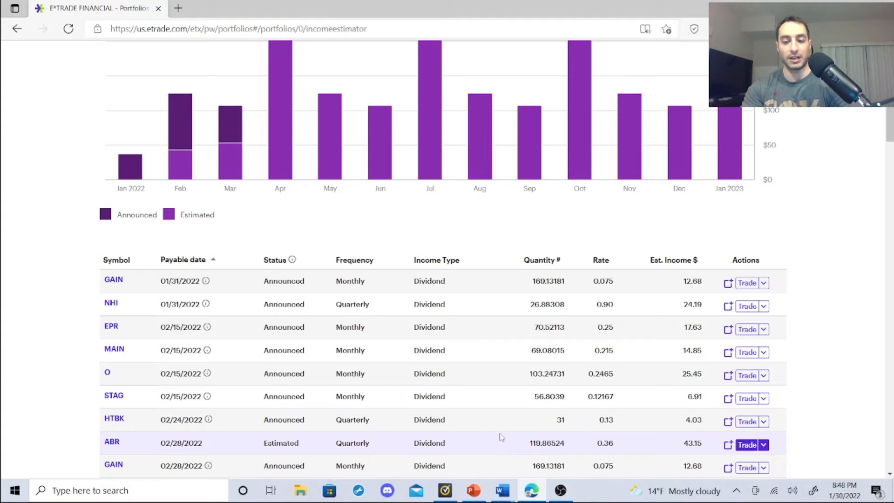
pyautogui.scroll(-3)
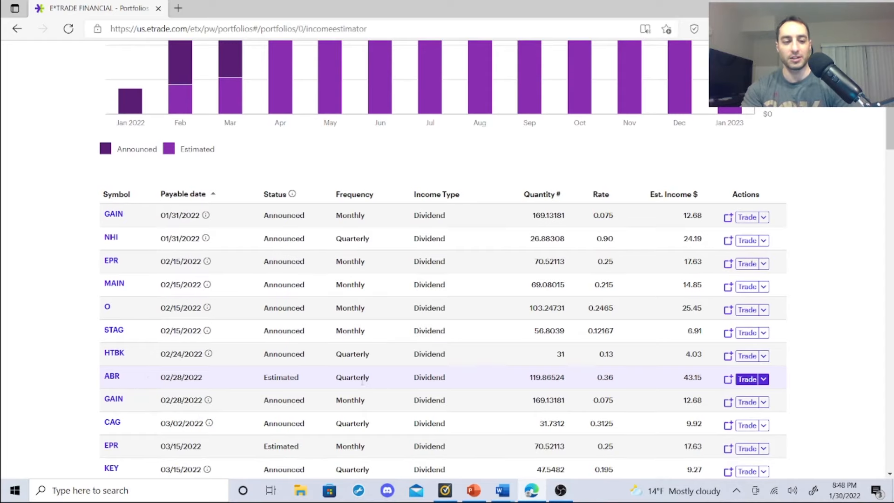
pyautogui.scroll(-3)
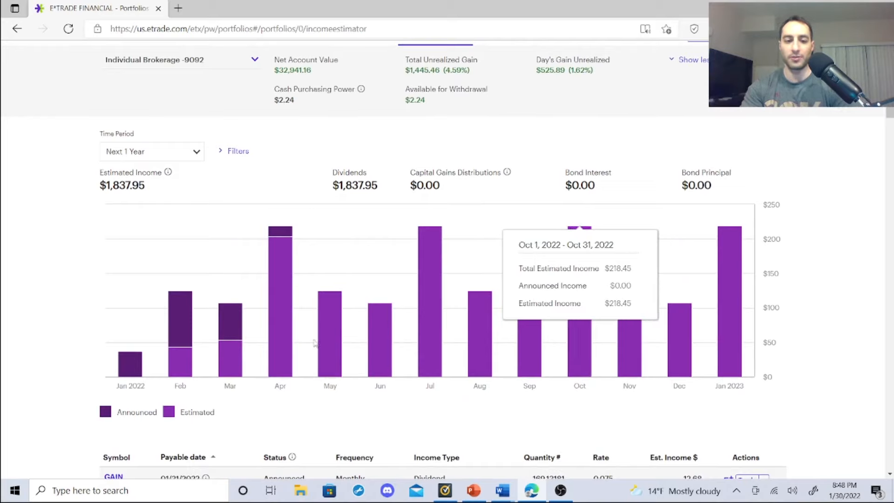
pyautogui.moveTo(280, 336)
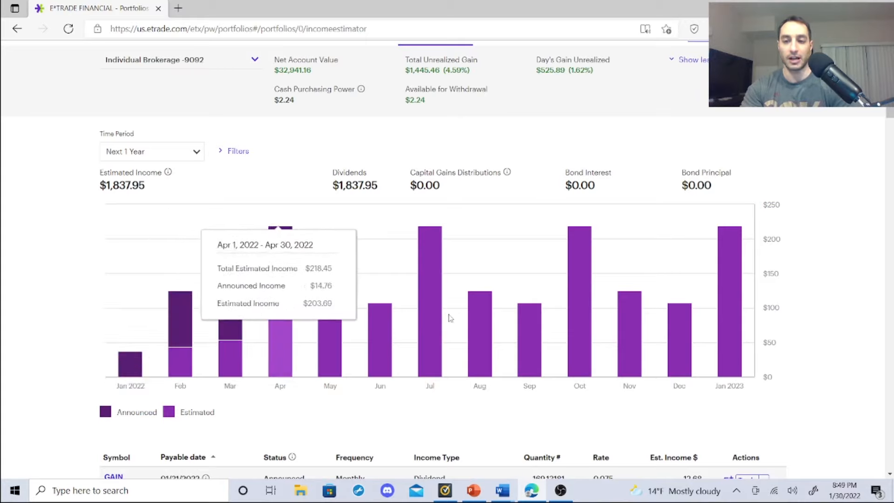
pyautogui.moveTo(428, 403)
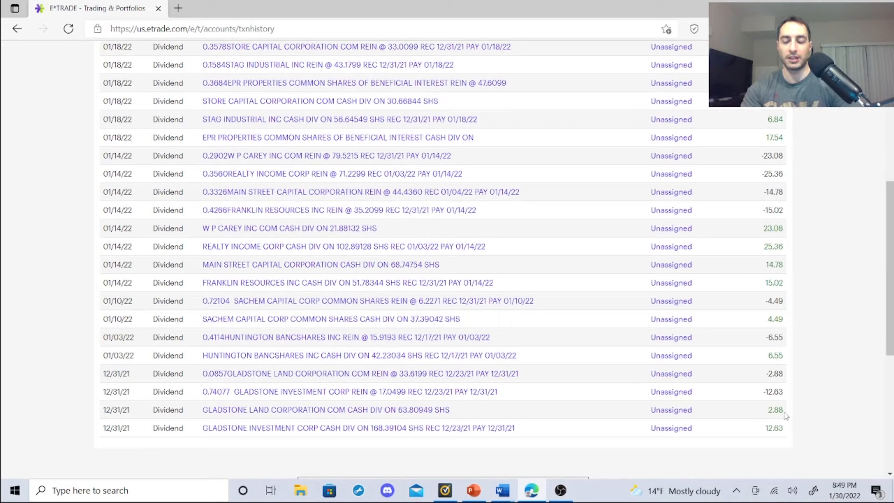
pyautogui.moveTo(587, 356)
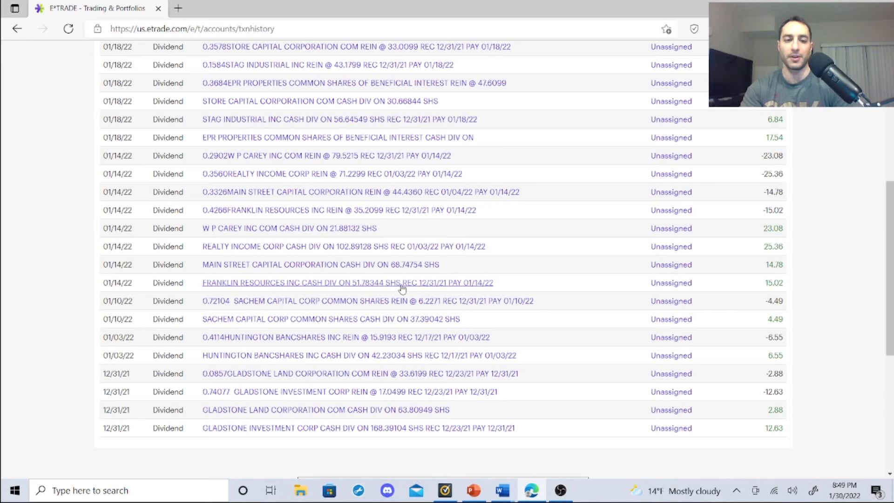
pyautogui.moveTo(390, 276)
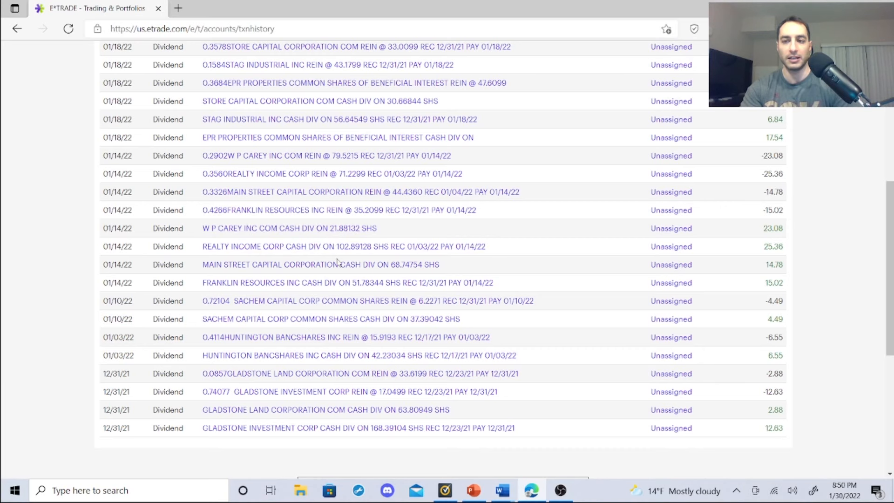
pyautogui.scroll(3)
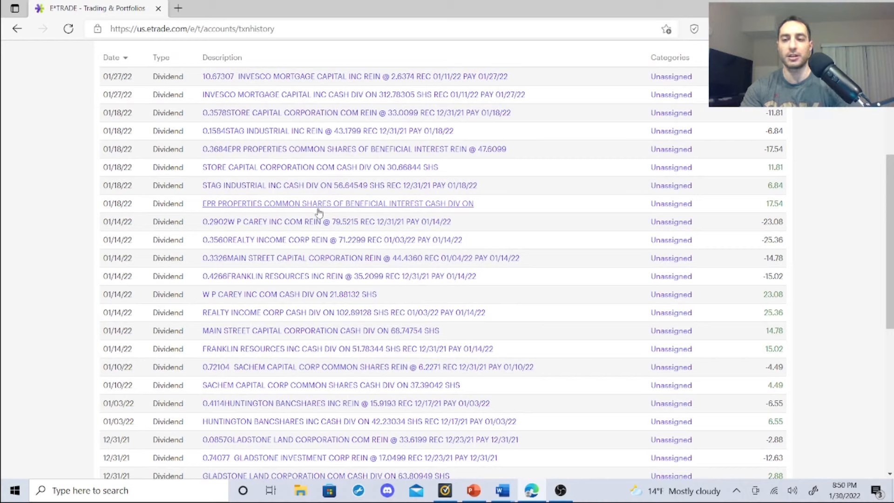
pyautogui.moveTo(316, 195)
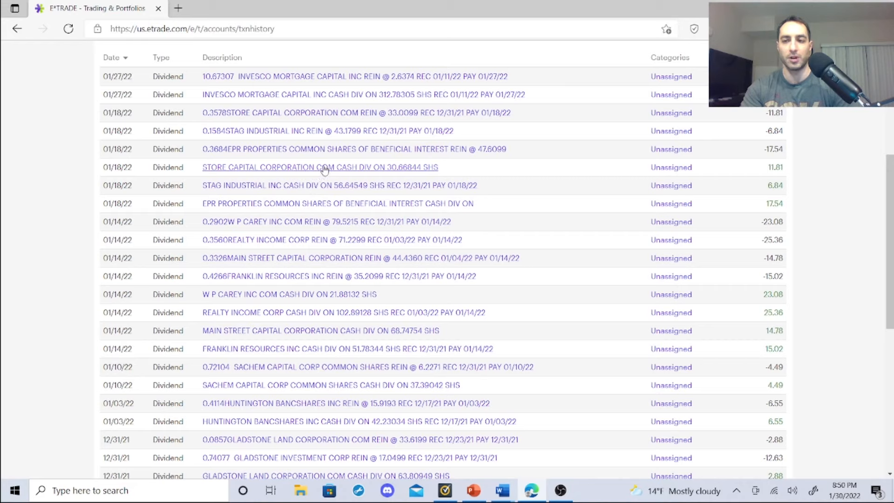
pyautogui.moveTo(344, 176)
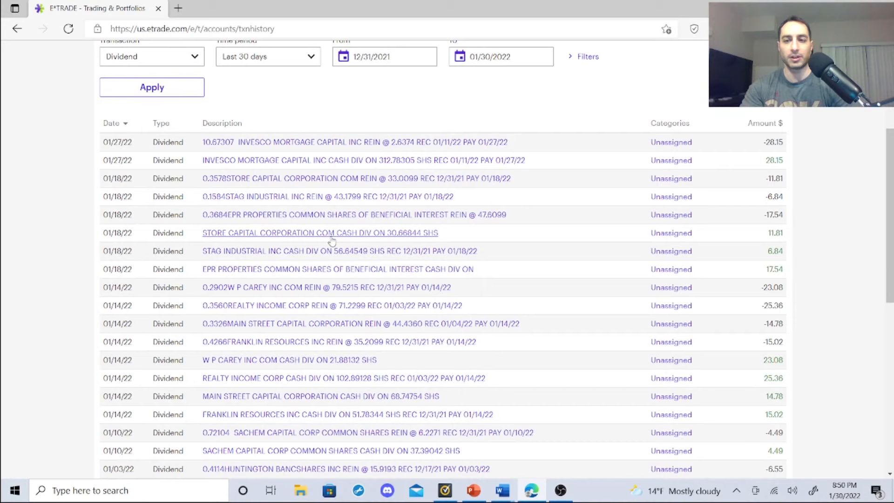
pyautogui.moveTo(559, 268)
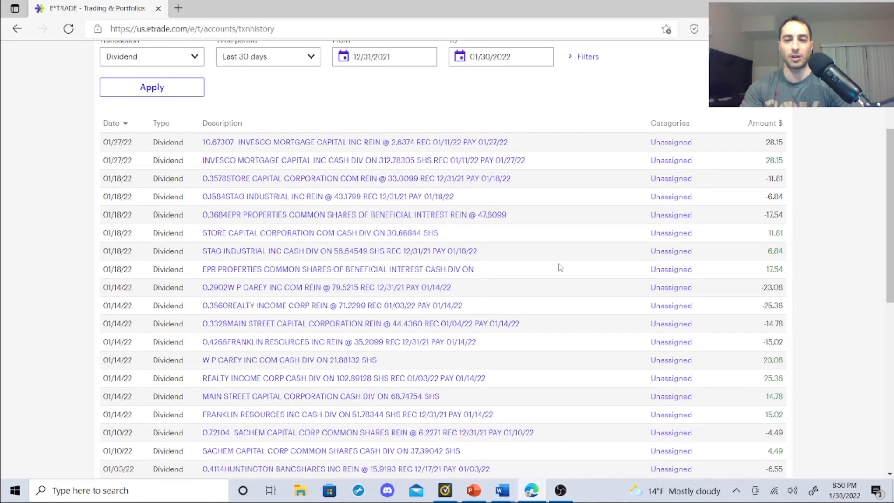